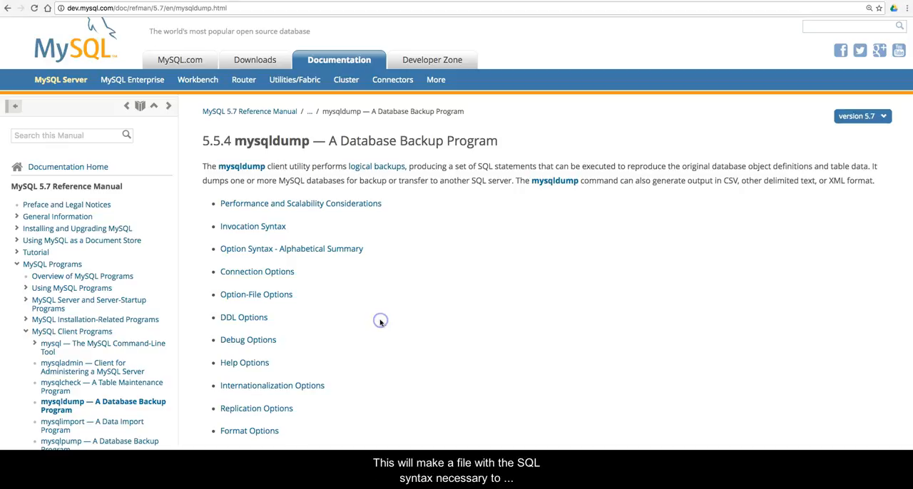
Step: Run mysqldump of worldmaster into Downloads/worldm.sql, entering the password to start the dump
scroll("down", 3)
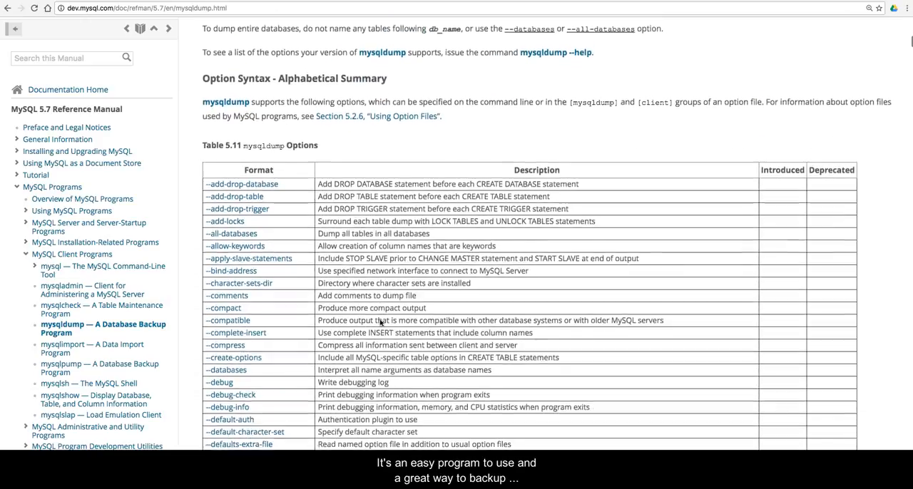
scroll("down", 3)
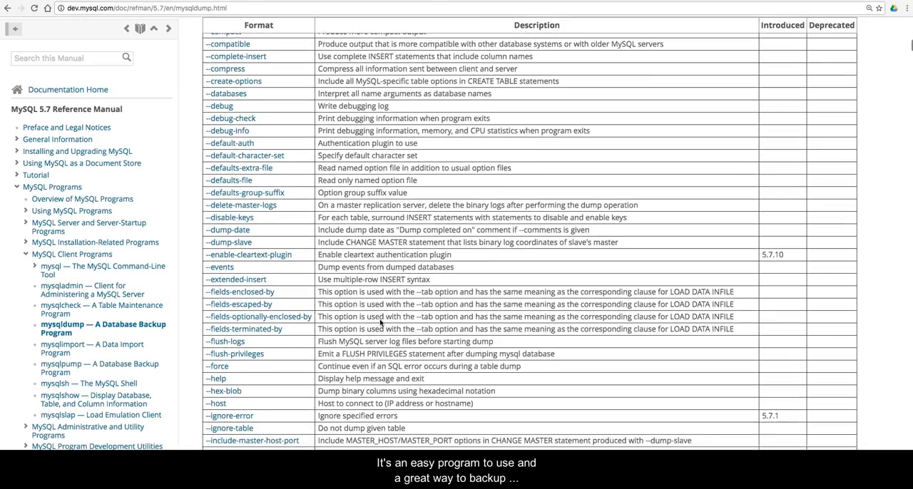
scroll("down", 3)
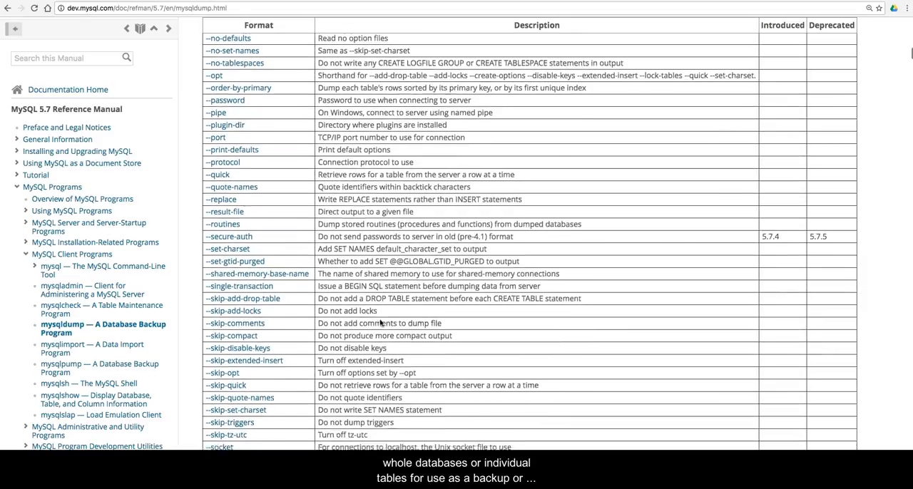
scroll("down", 3)
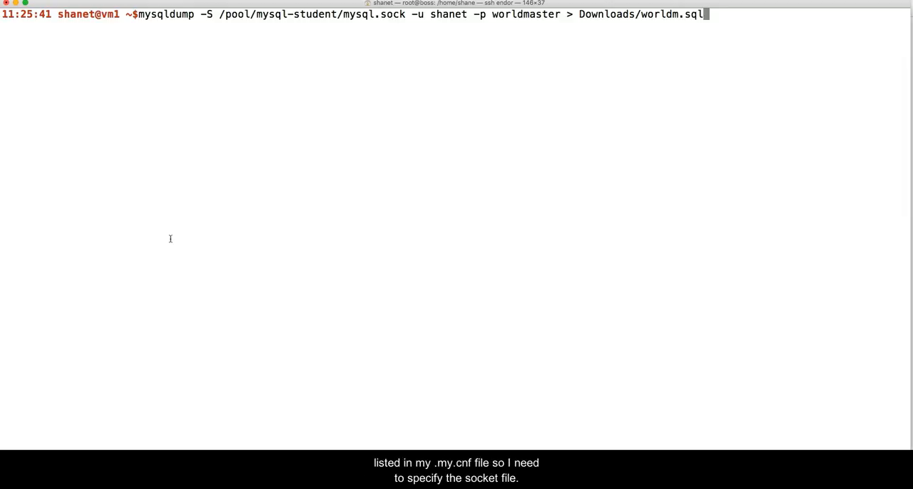
mouse_move(206, 15)
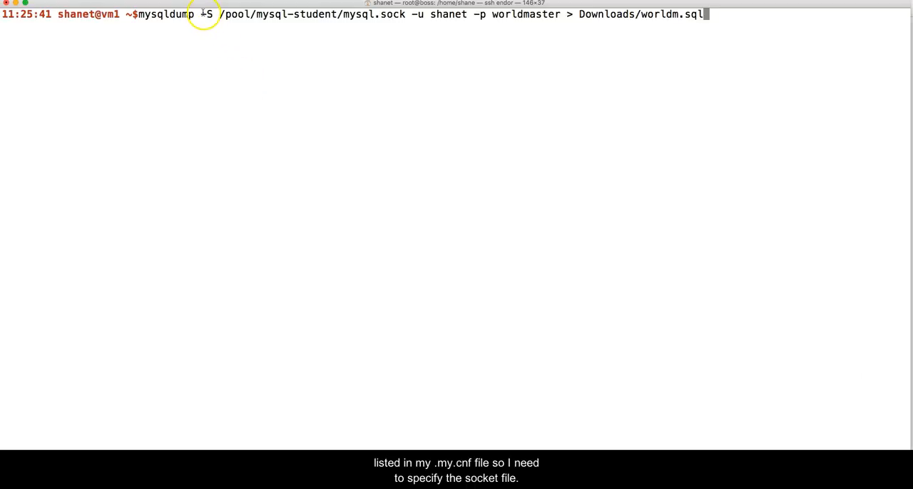
left_click_drag(198, 14, 402, 14)
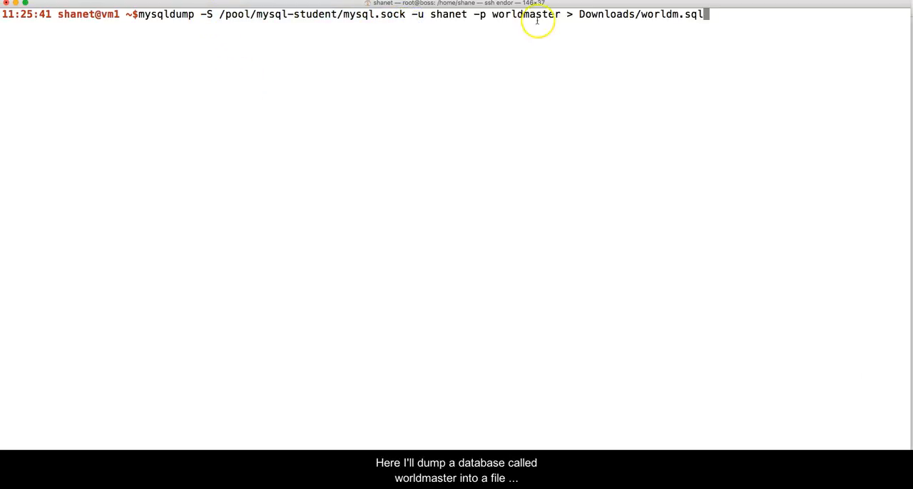
double_click(524, 14)
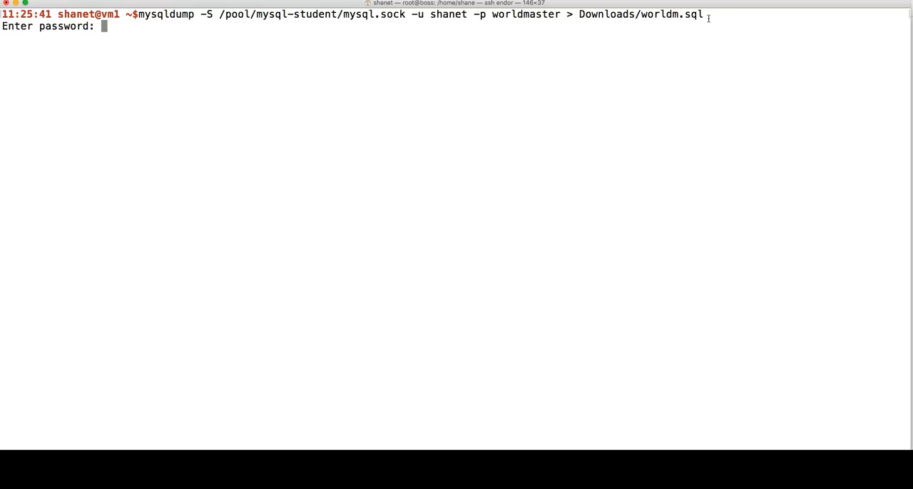
key("Return")
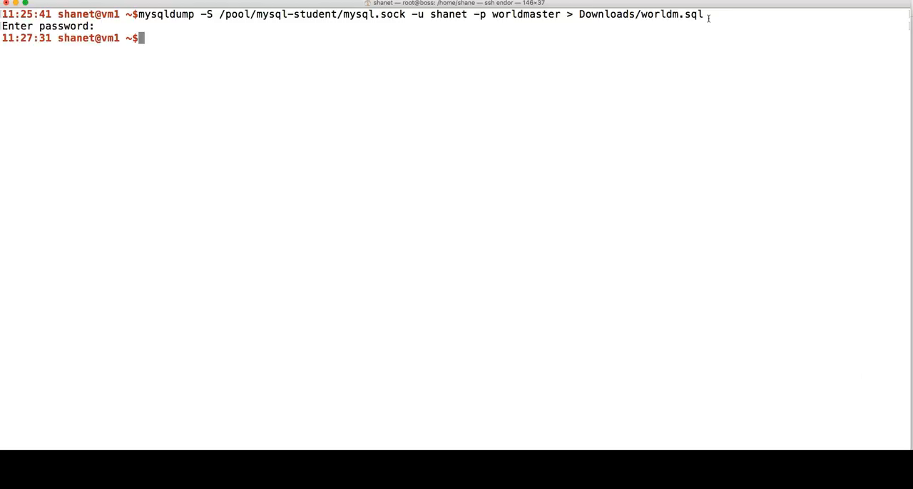
Step: List ~/Downloads to confirm worldm.sql was created
type("ls ~/Downloads/")
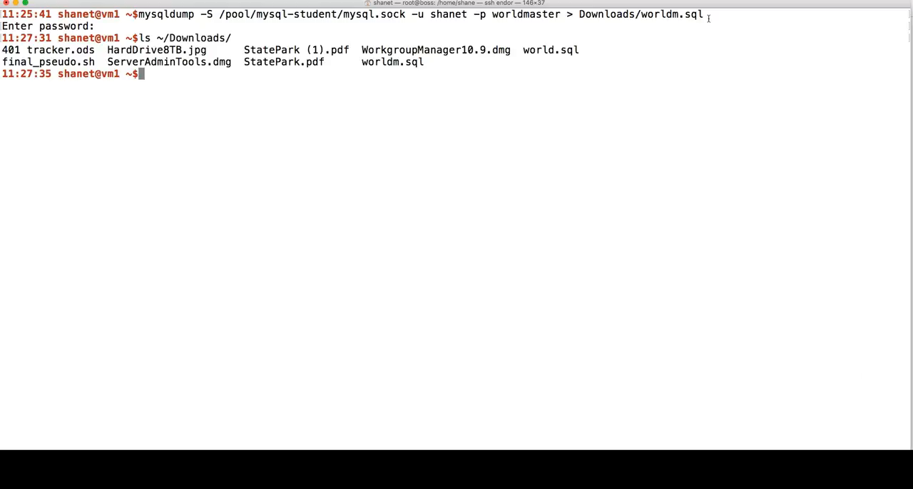
Step: Begin entering less ~/Downloads/worldm.sql to view the dump file
double_click(391, 63)
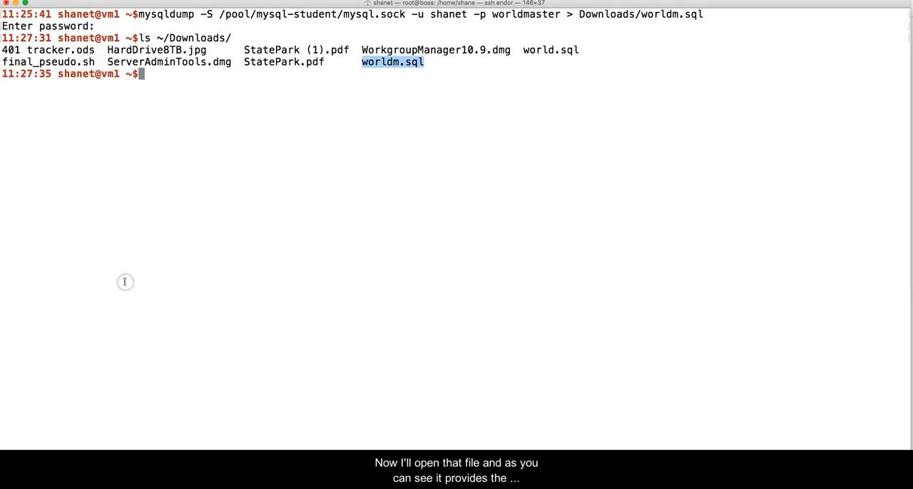
type("less")
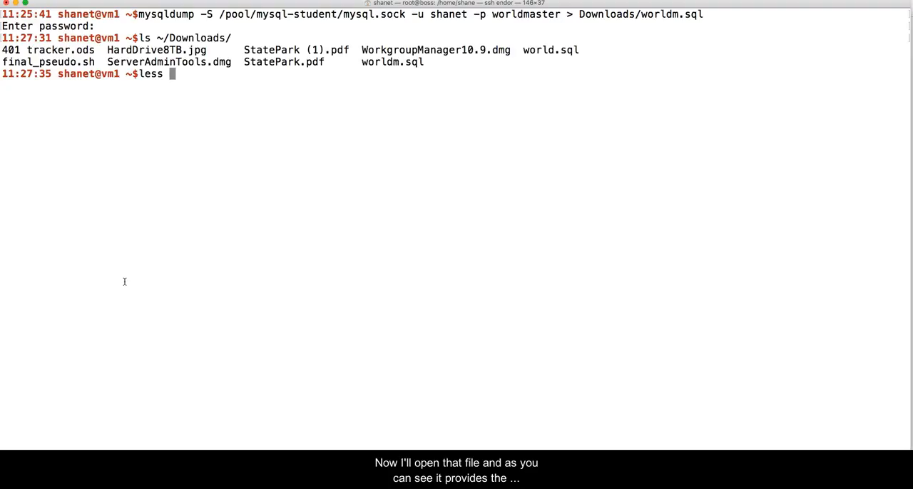
type("~/Downloads/")
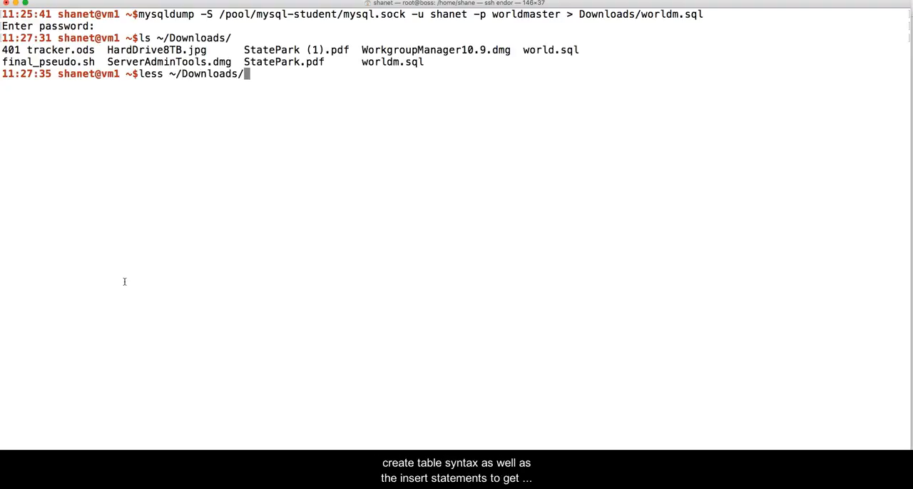
type("world")
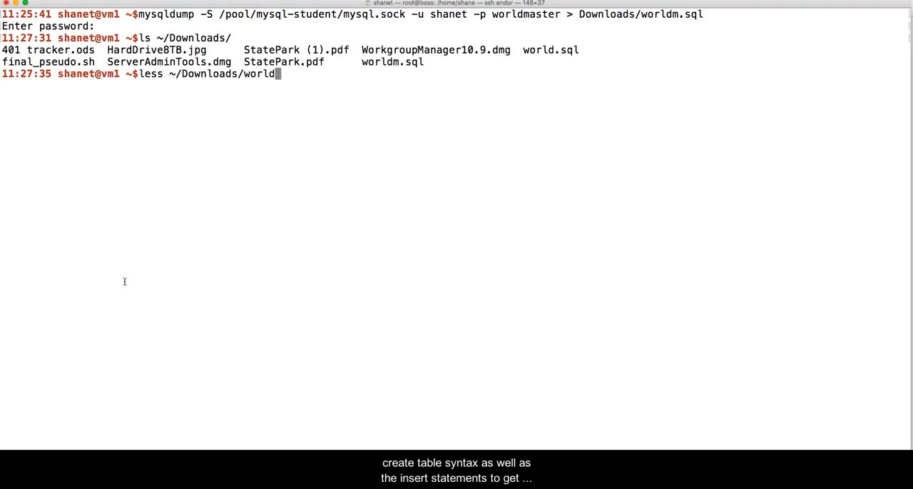